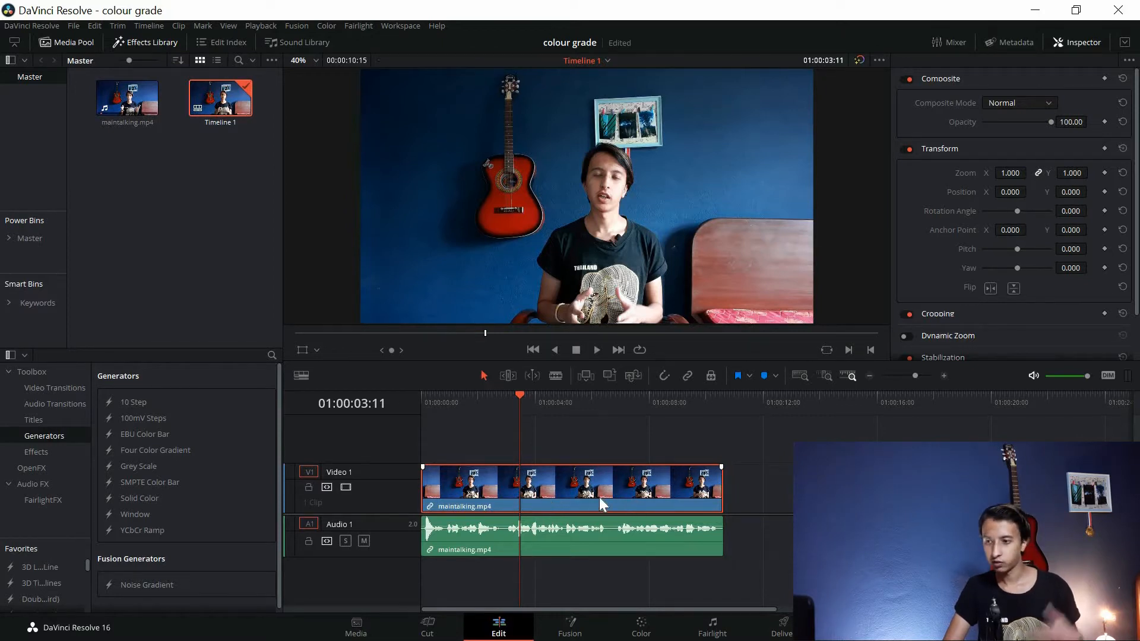
# Step: Switch from editing the talking-head clip to the Color page
pyautogui.click(641, 627)
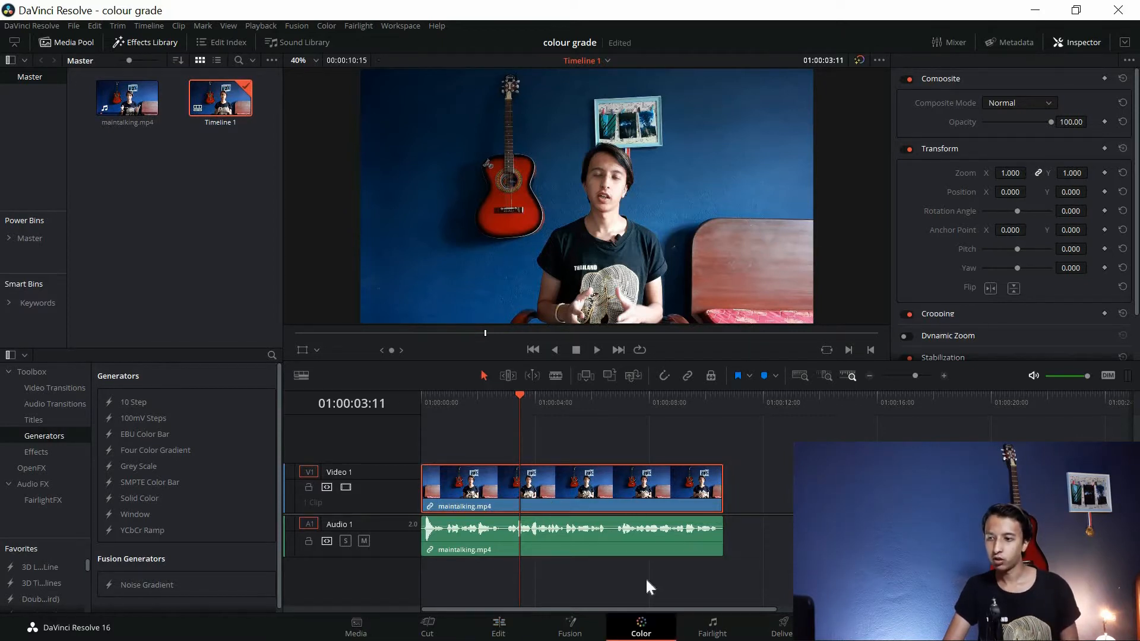
pyautogui.click(641, 628)
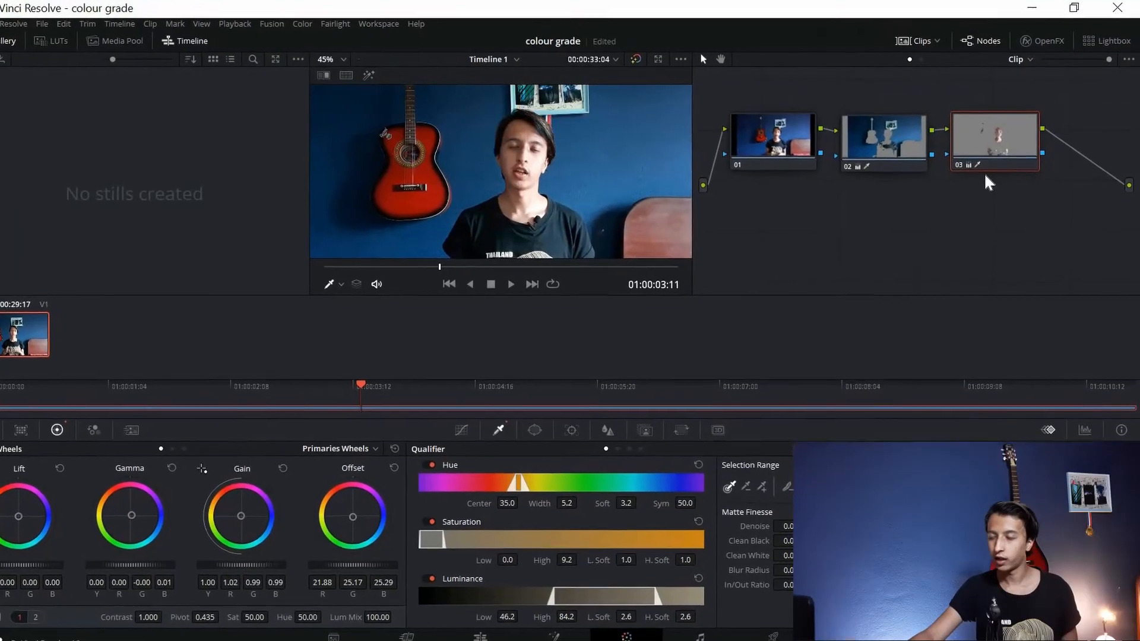
# Step: Add two serial nodes after node 01, creating nodes 02 and 03, and select node 03
pyautogui.click(882, 141)
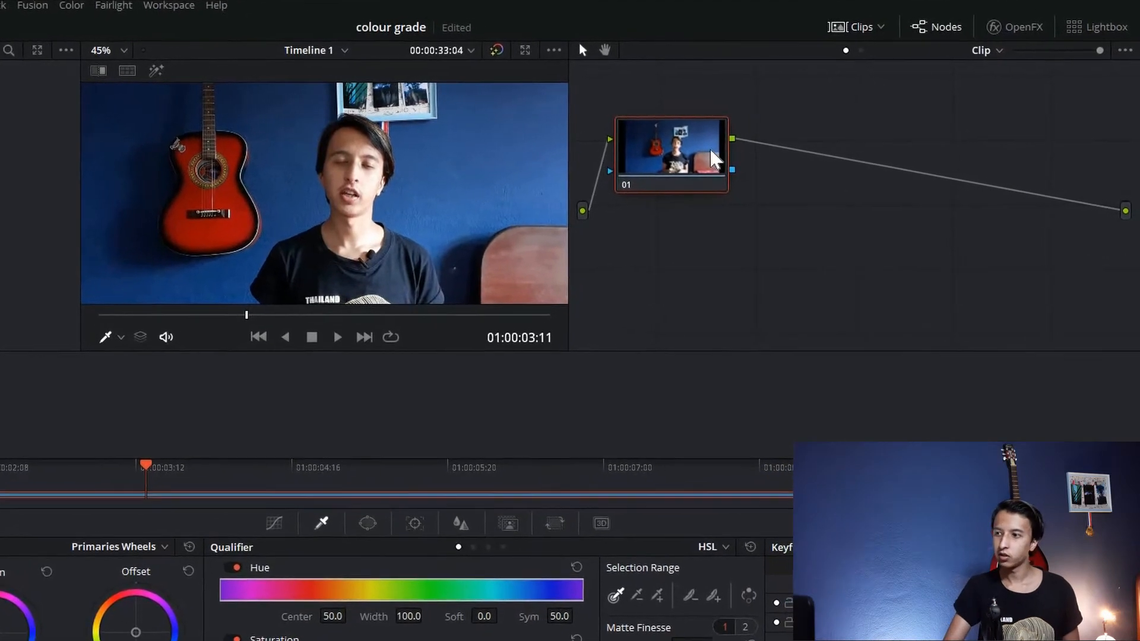
pyautogui.rightClick(671, 152)
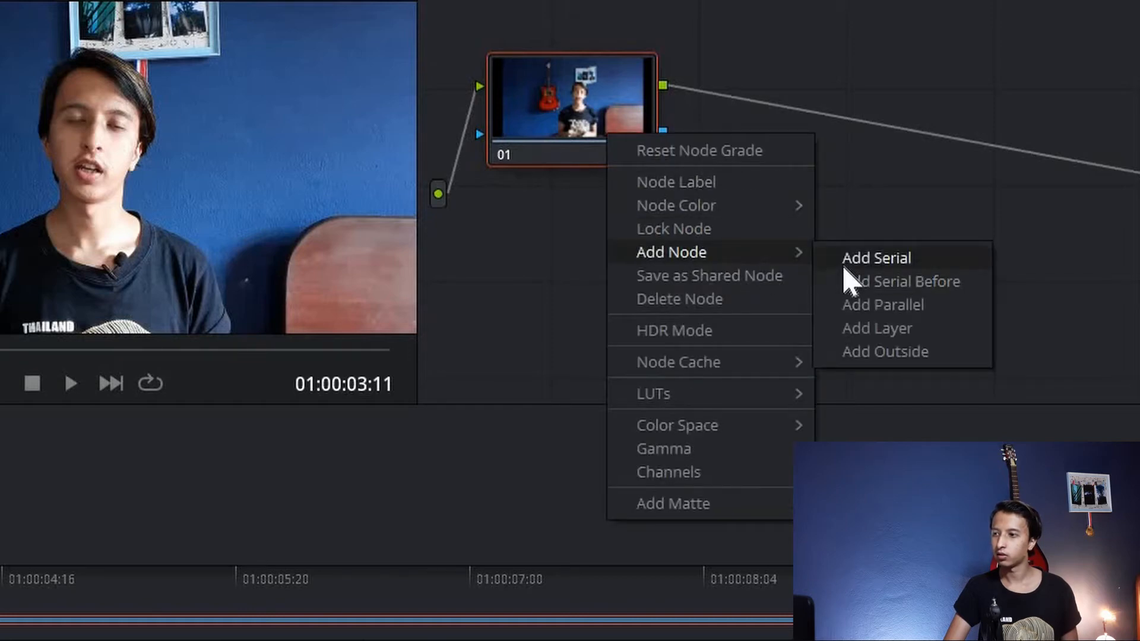
pyautogui.click(877, 257)
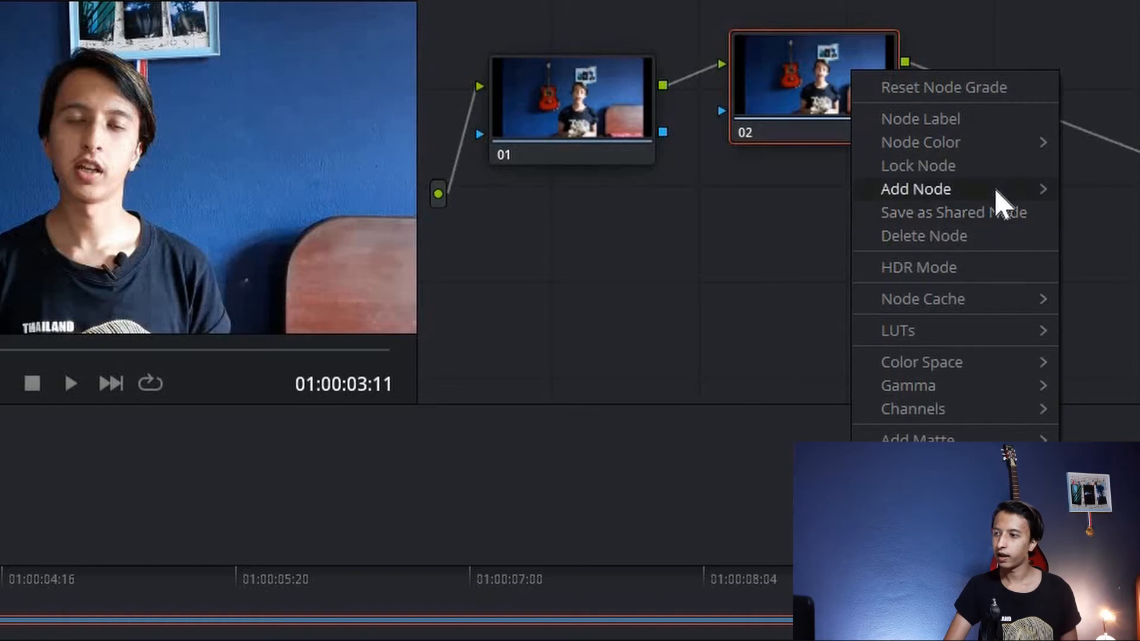
pyautogui.click(915, 189)
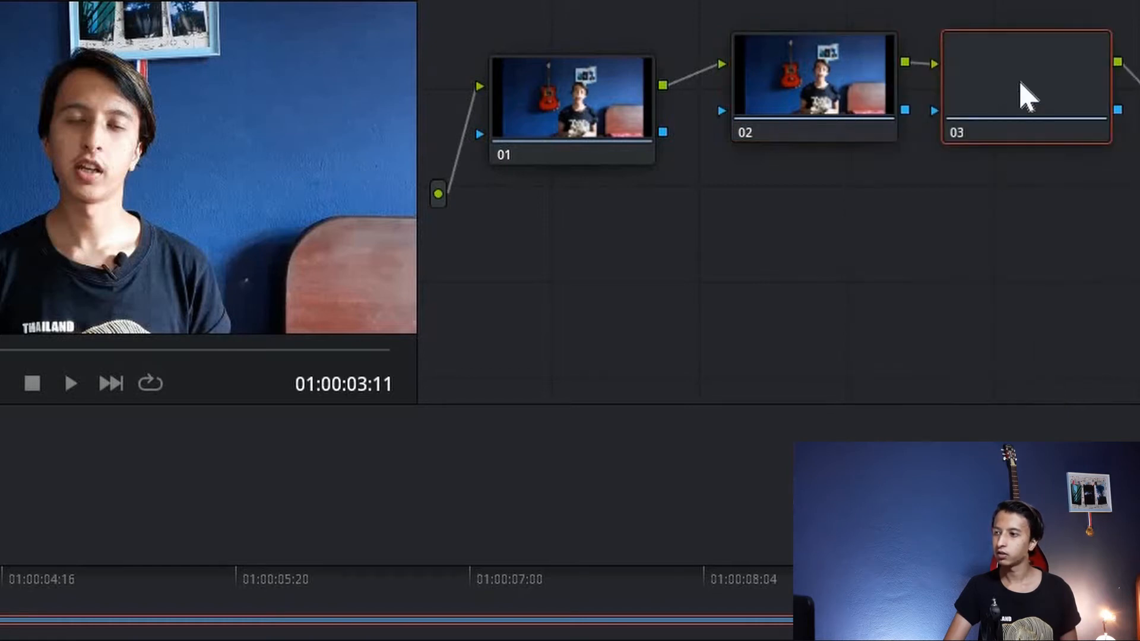
pyautogui.click(814, 109)
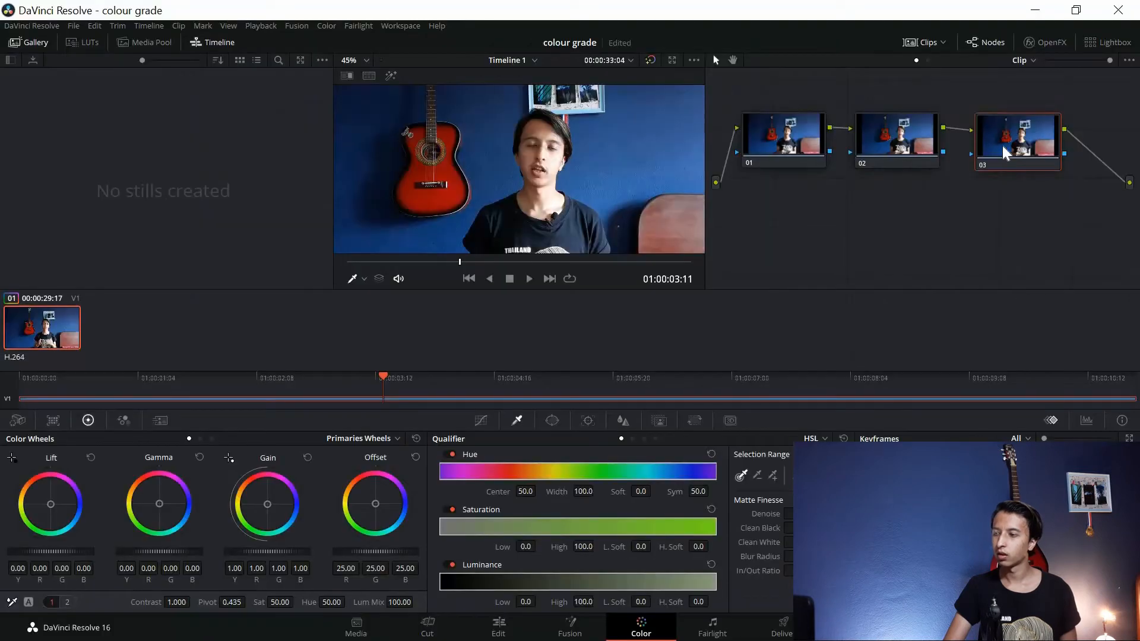
# Step: Select node 02 as the node that will isolate the blue background wall
pyautogui.click(896, 135)
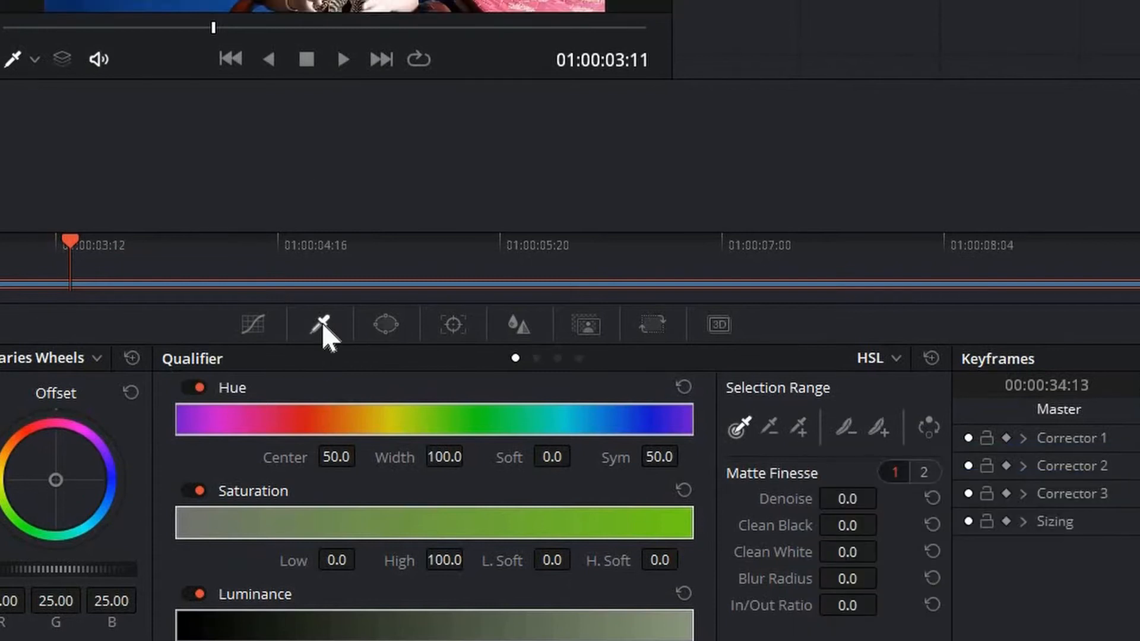
pyautogui.moveTo(767, 407)
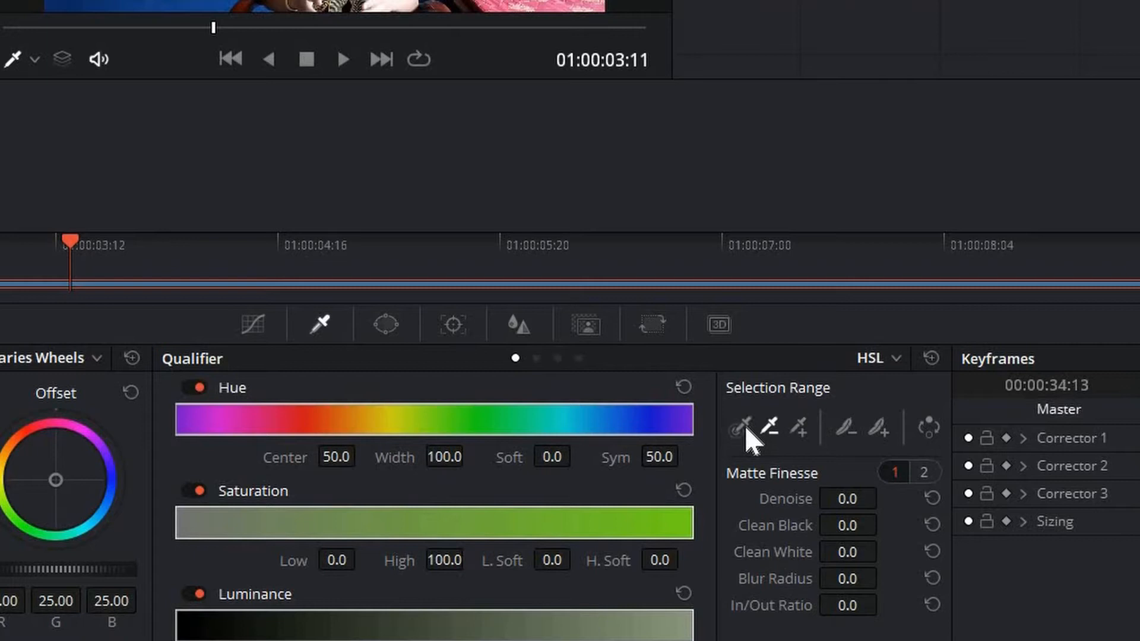
pyautogui.moveTo(741, 427)
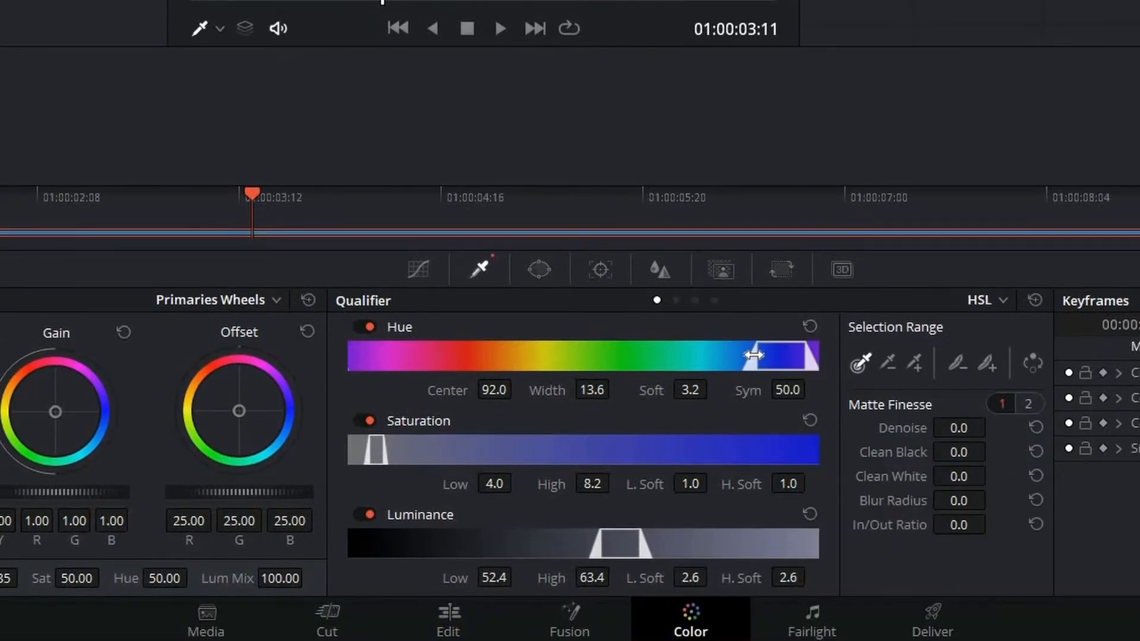
# Step: Narrow the Hue qualifier range toward the wall's blue and widen the saturation range
pyautogui.moveTo(756, 357); pyautogui.dragTo(778, 360)
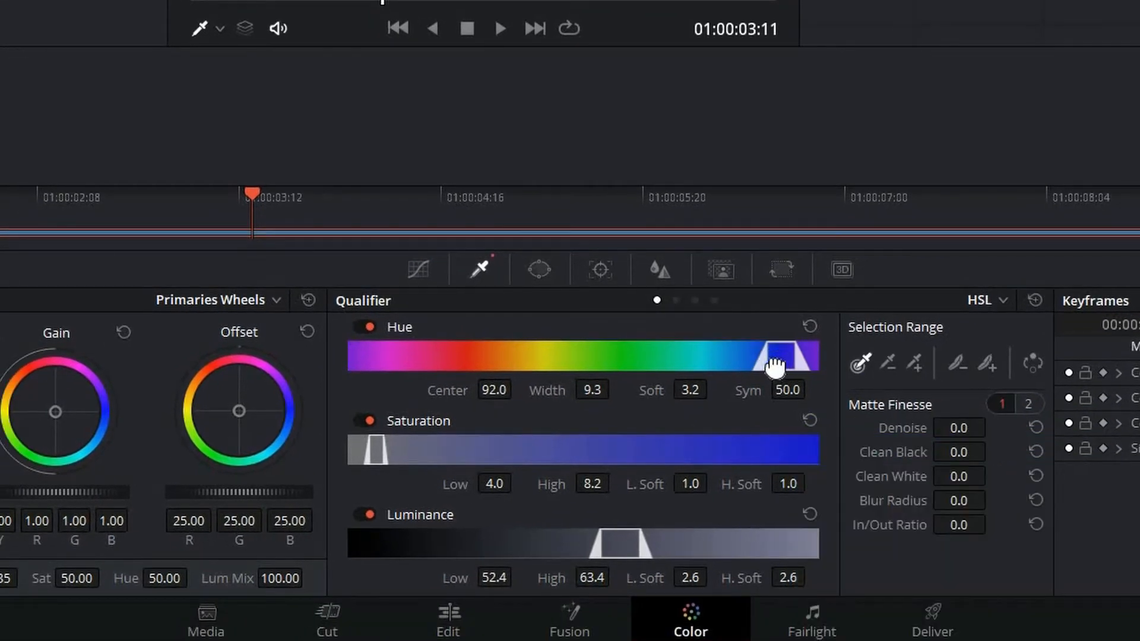
pyautogui.moveTo(778, 357); pyautogui.dragTo(768, 356)
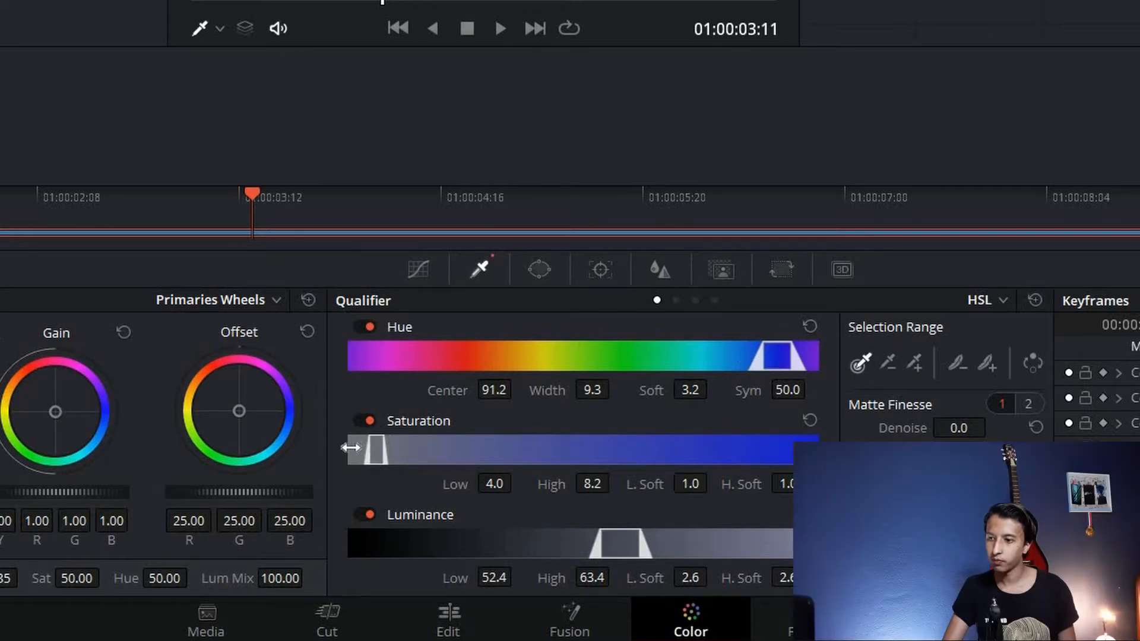
pyautogui.moveTo(363, 449); pyautogui.dragTo(349, 449)
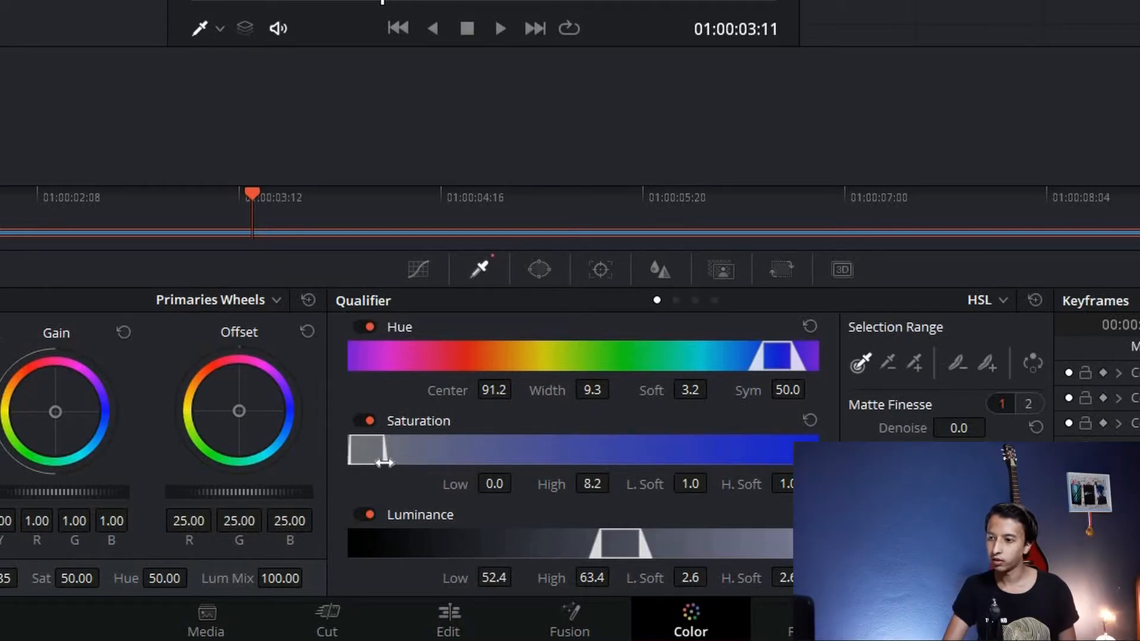
pyautogui.moveTo(375, 451); pyautogui.dragTo(403, 476)
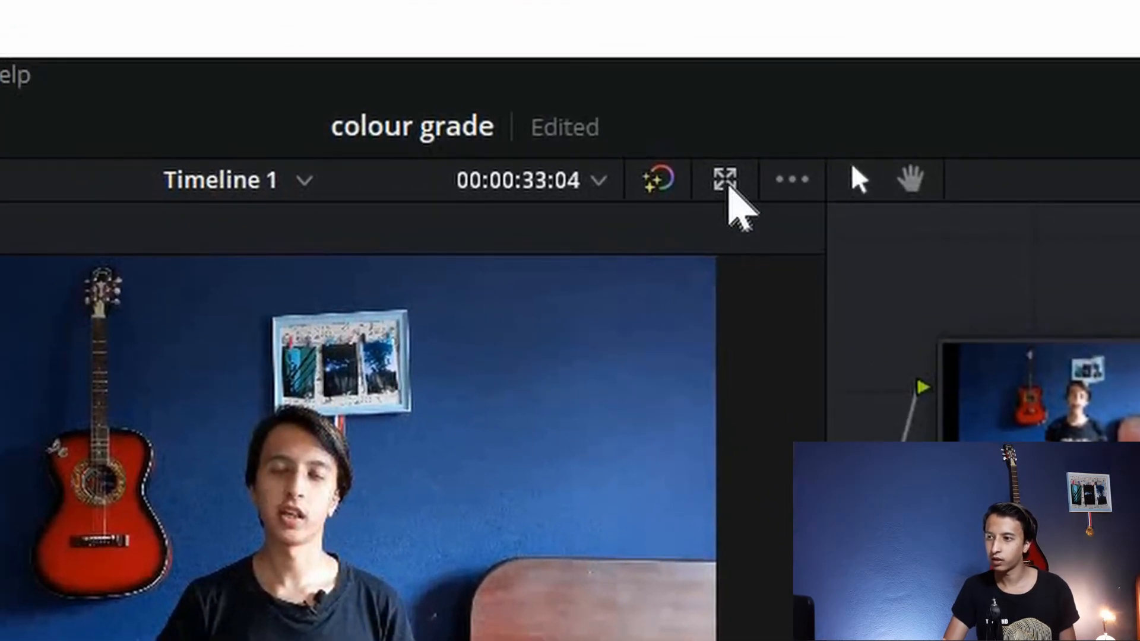
# Step: Enlarge the viewer and try Offset wheel shifts on the isolated wall's colour
pyautogui.click(723, 179)
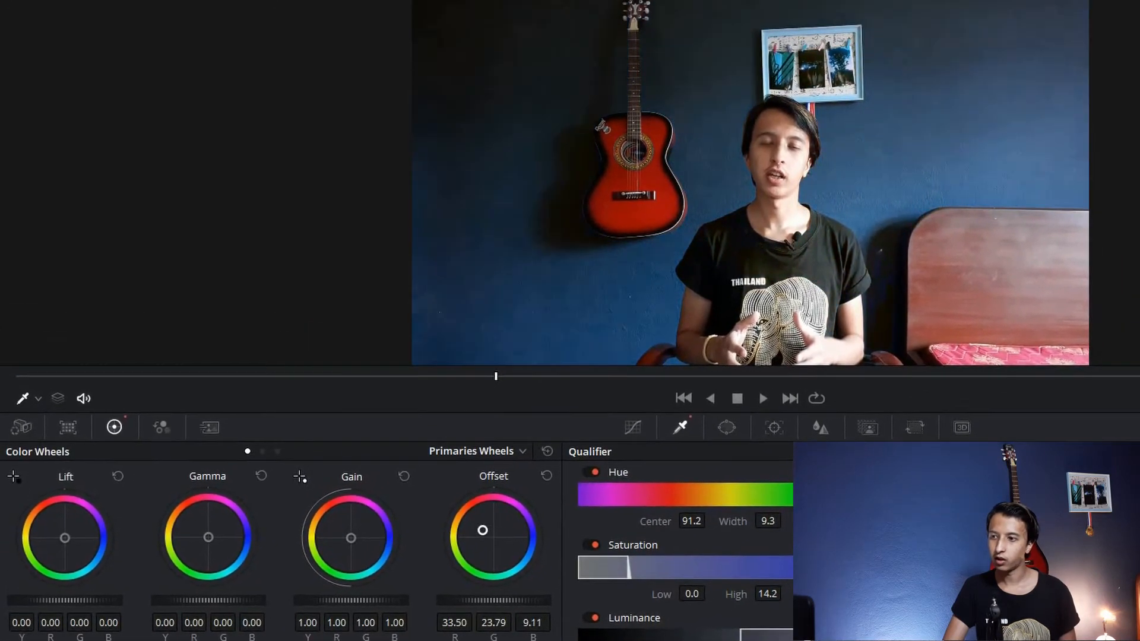
pyautogui.moveTo(482, 530); pyautogui.dragTo(480, 531)
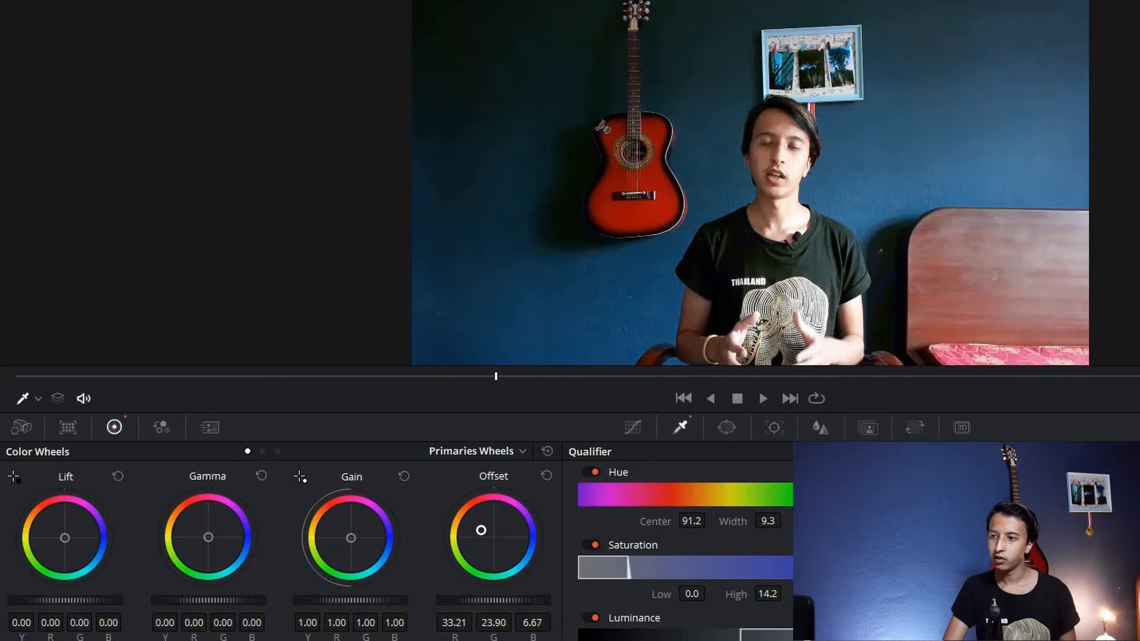
pyautogui.moveTo(480, 530); pyautogui.dragTo(490, 528)
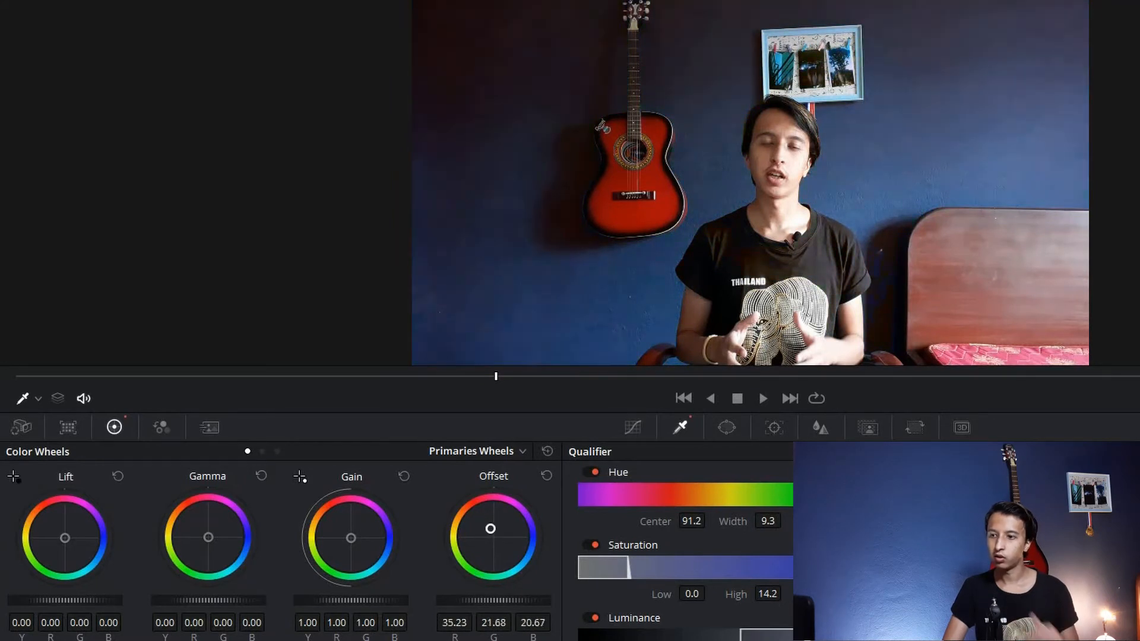
pyautogui.moveTo(490, 528); pyautogui.dragTo(483, 538)
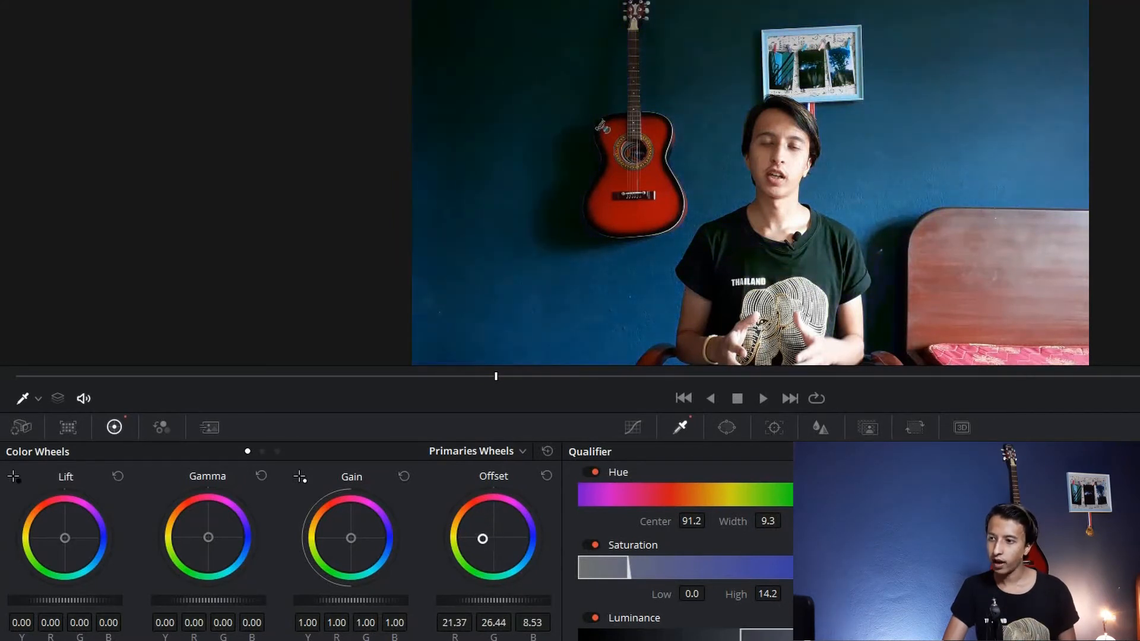
pyautogui.moveTo(482, 538); pyautogui.dragTo(490, 537)
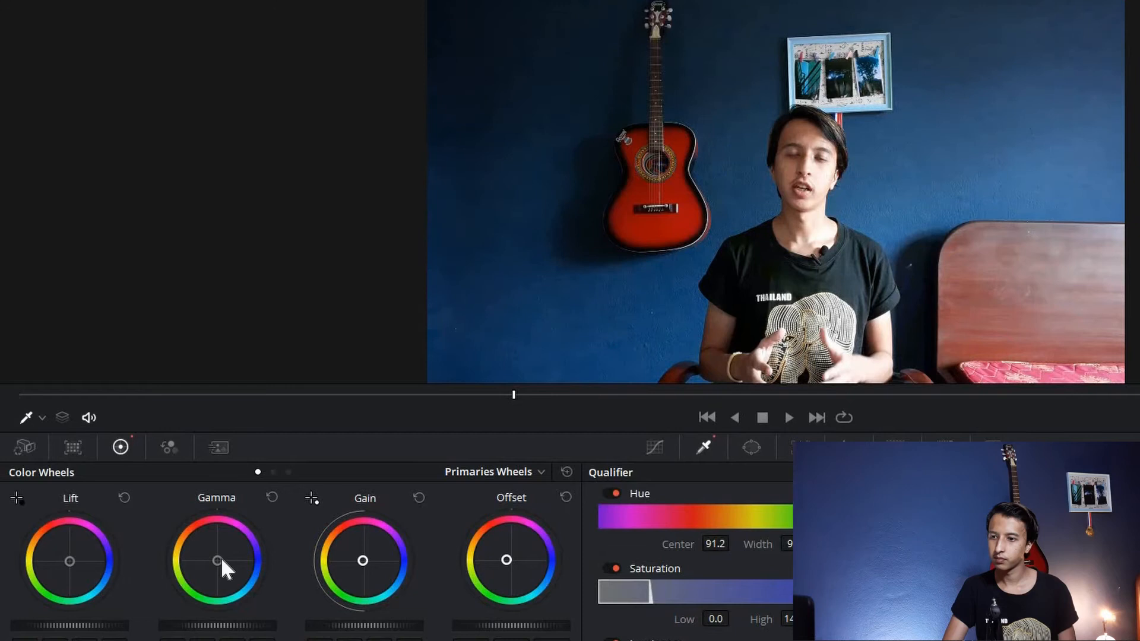
pyautogui.moveTo(69, 567)
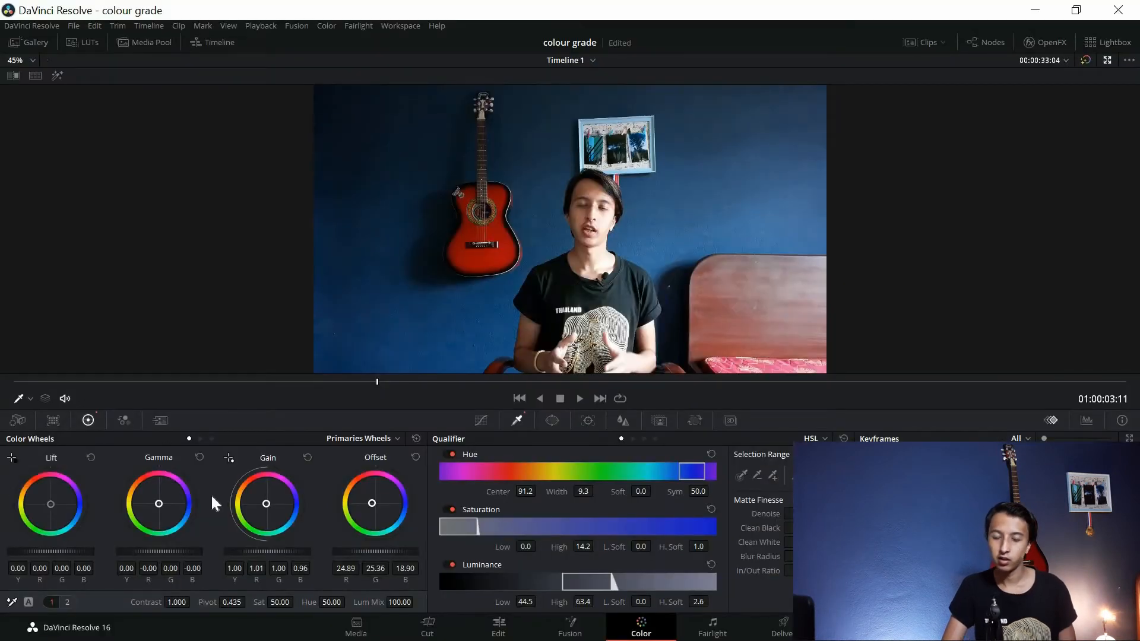
pyautogui.moveTo(741, 192)
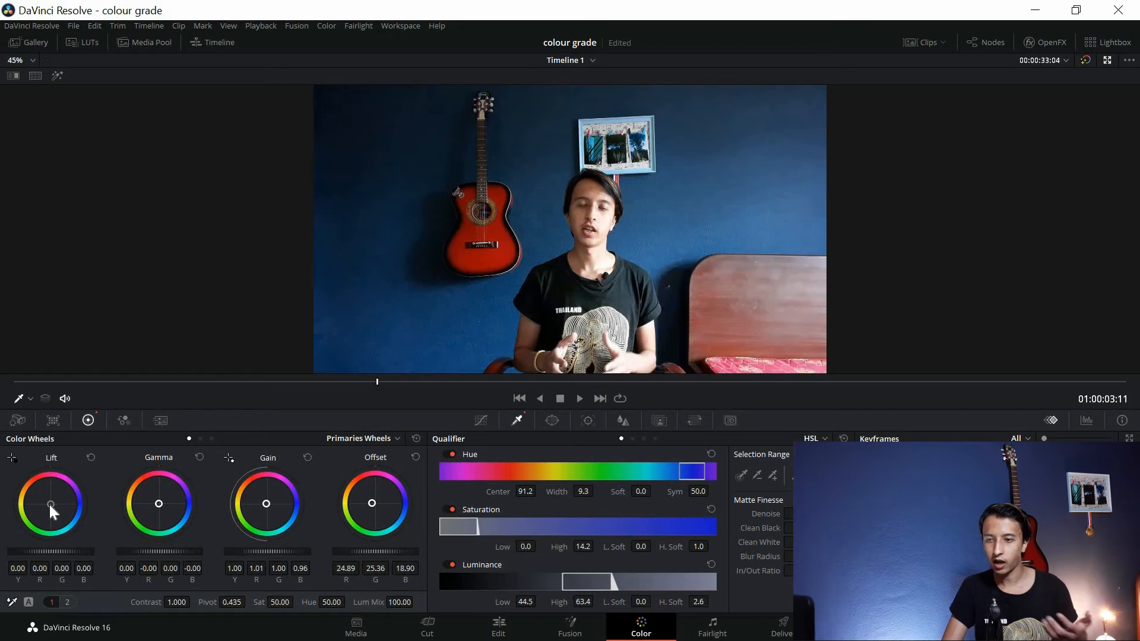
# Step: Nudge the Lift wheel to adjust the background wall's shadow tones
pyautogui.moveTo(52, 508); pyautogui.dragTo(53, 503)
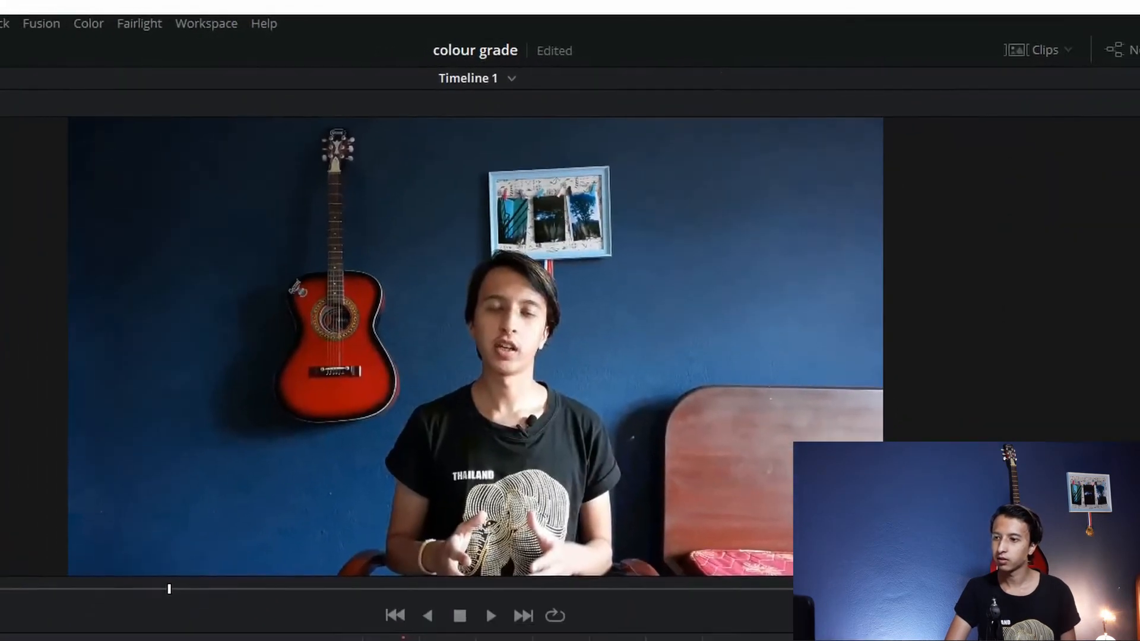
# Step: Warm the skin tones on node 03 with Offset and Lift, then restore the normal layout
pyautogui.click(88, 23)
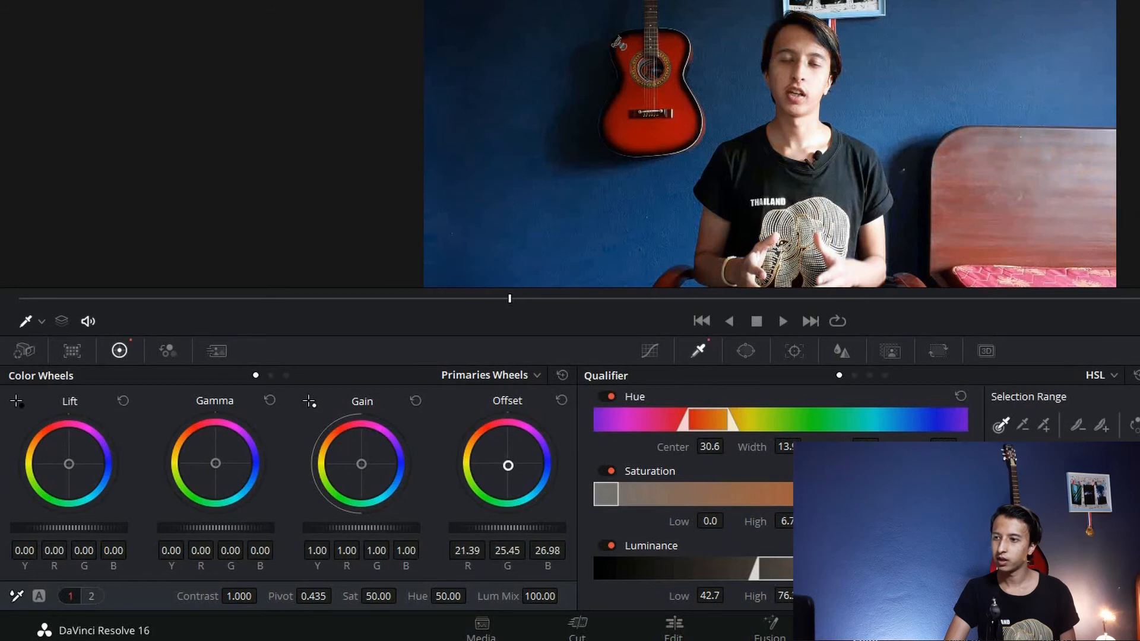
pyautogui.moveTo(508, 464); pyautogui.dragTo(506, 460)
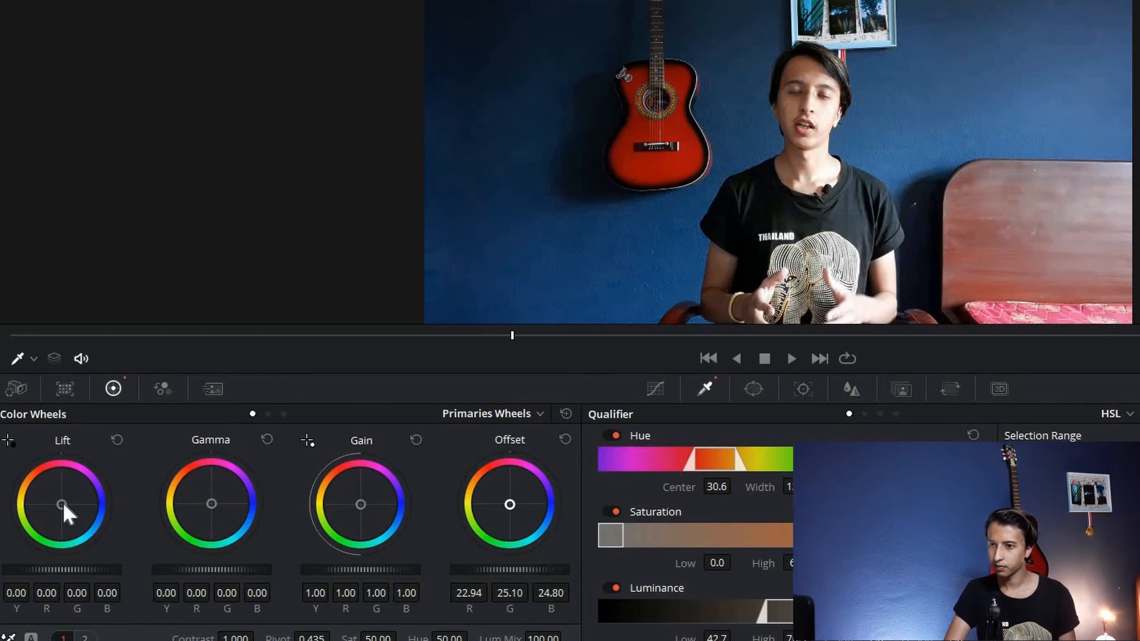
pyautogui.moveTo(61, 504); pyautogui.dragTo(62, 507)
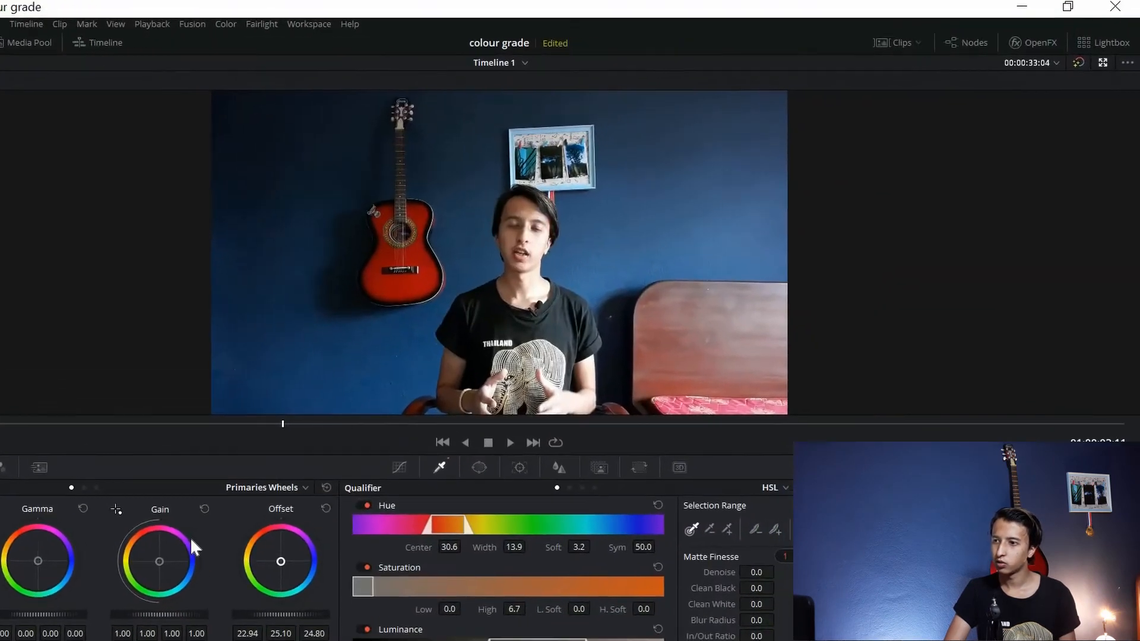
pyautogui.click(1104, 62)
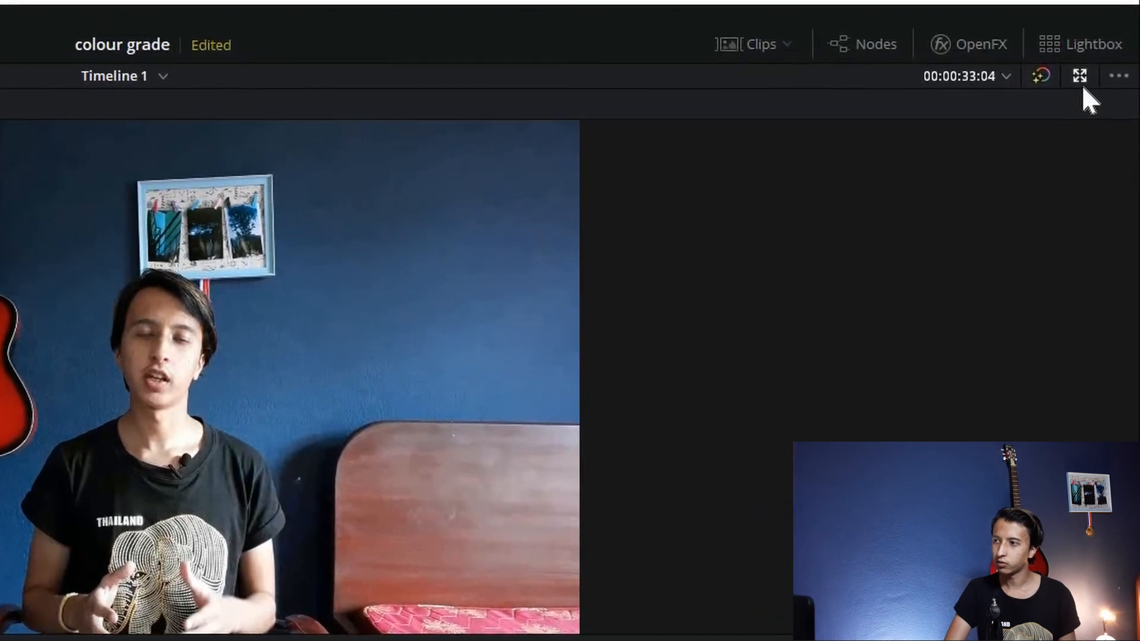
pyautogui.click(1079, 75)
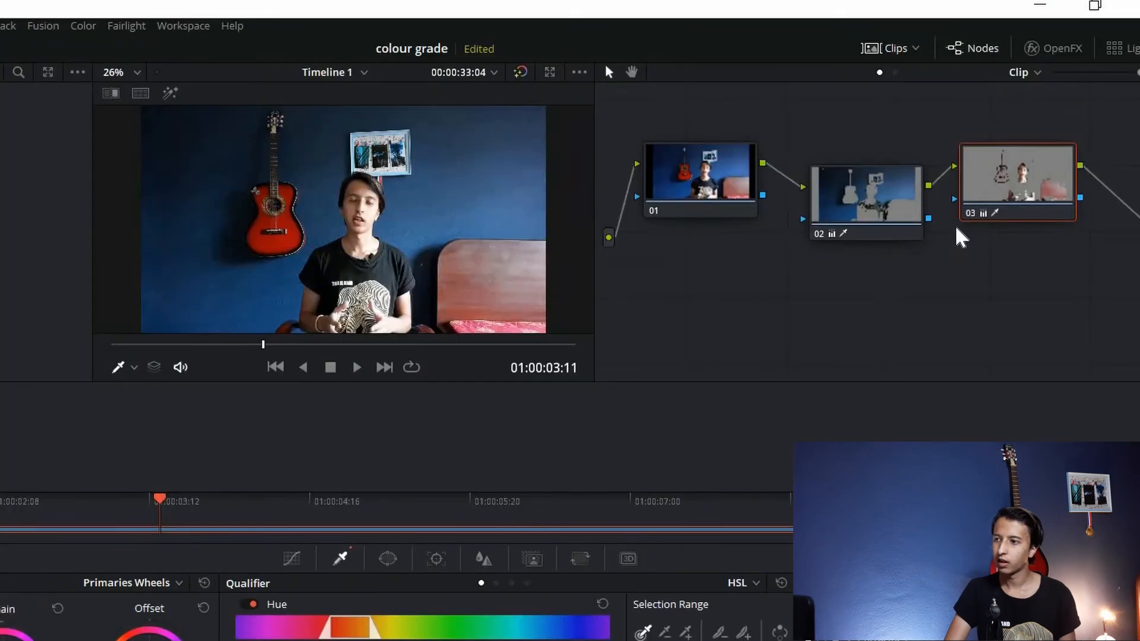
pyautogui.click(868, 197)
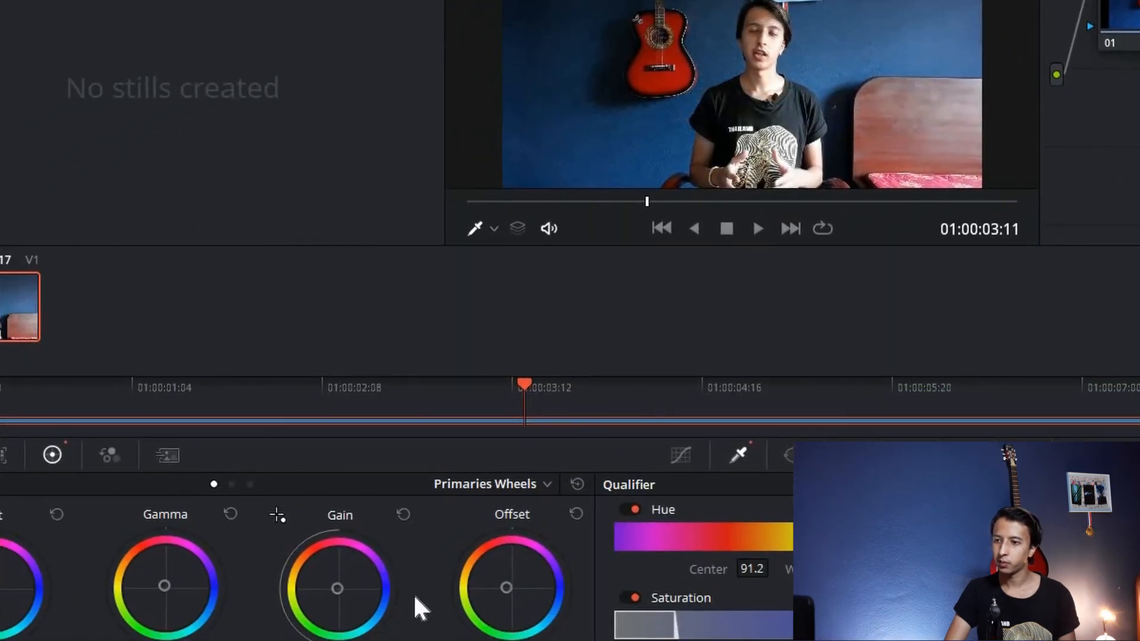
pyautogui.moveTo(531, 611)
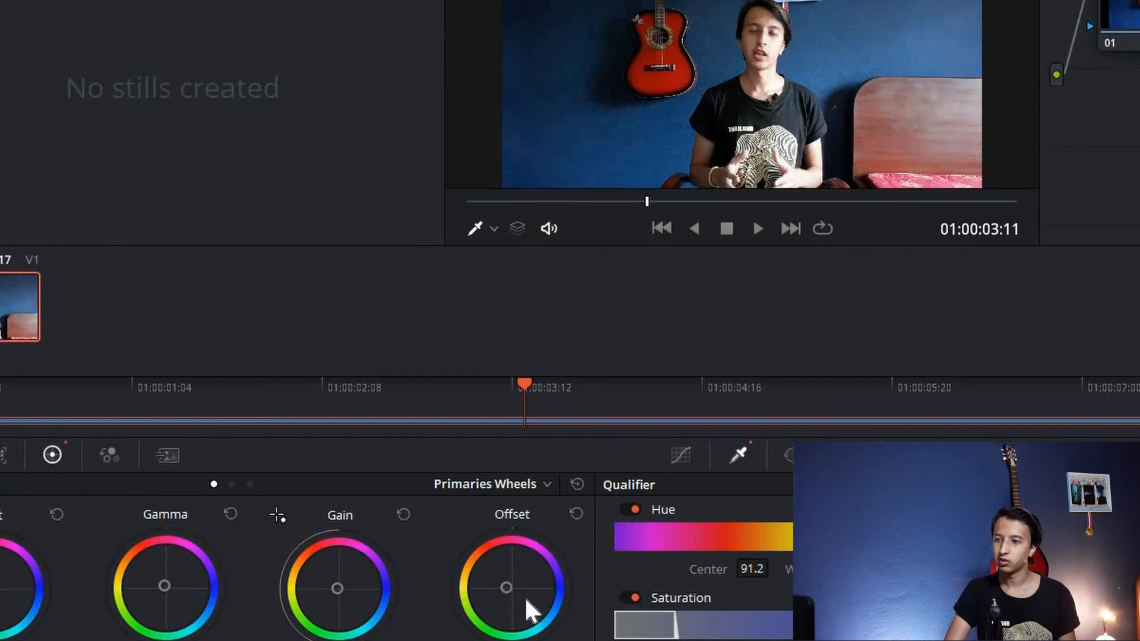